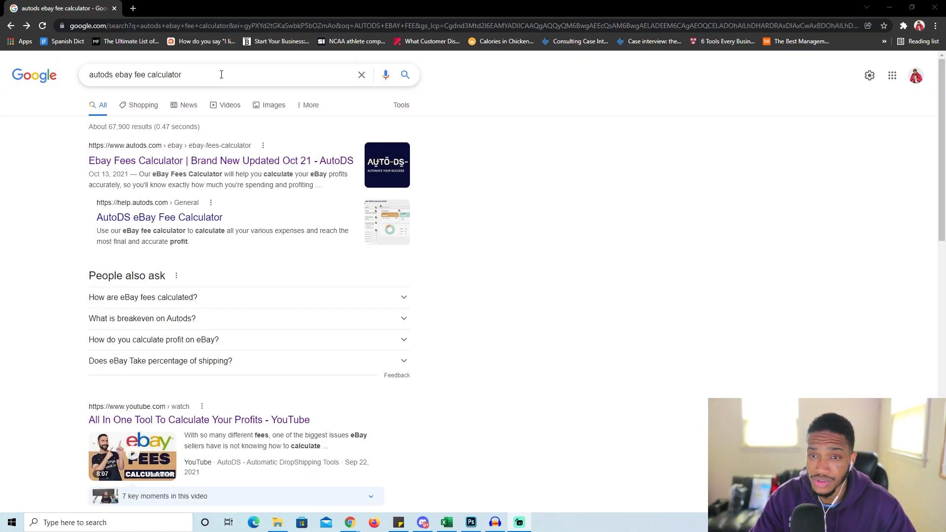
Search for AutoDS and land on its eBay fees calculator page with all figures at $0.
{"action": "type", "text": "AUTODE"}
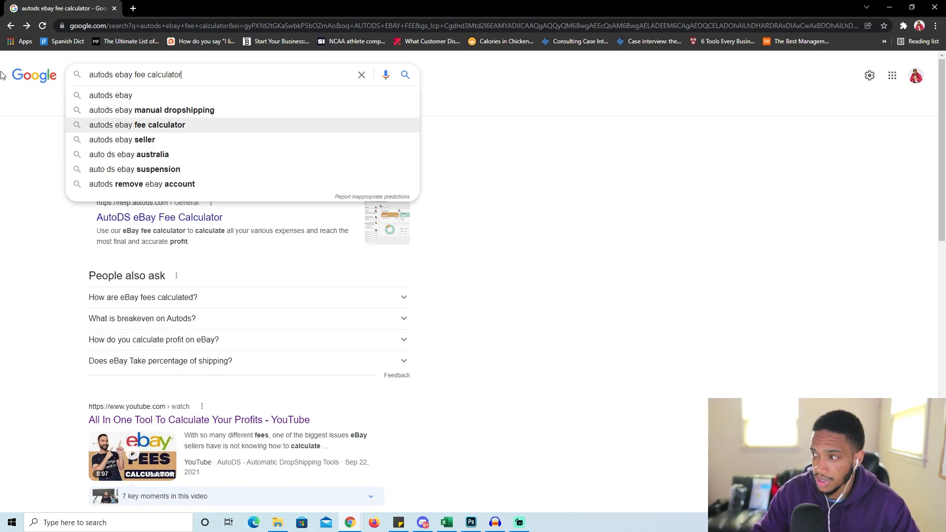
{"action": "key", "text": "Return"}
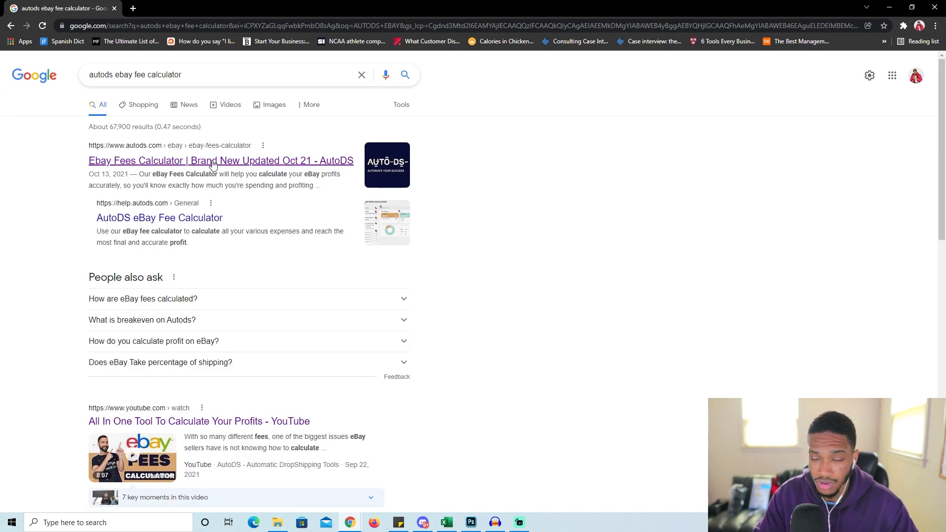
{"action": "mouse_move", "coordinate": [172, 165]}
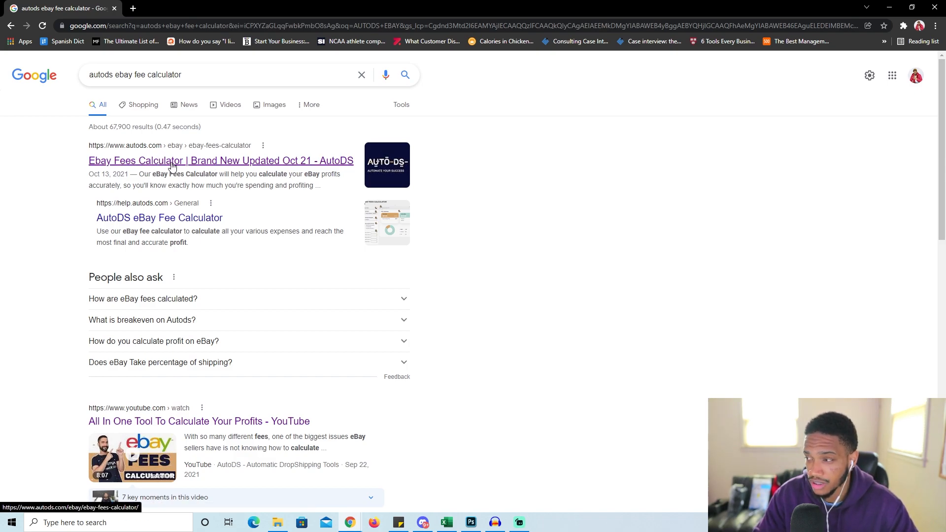
{"action": "left_click", "coordinate": [221, 161]}
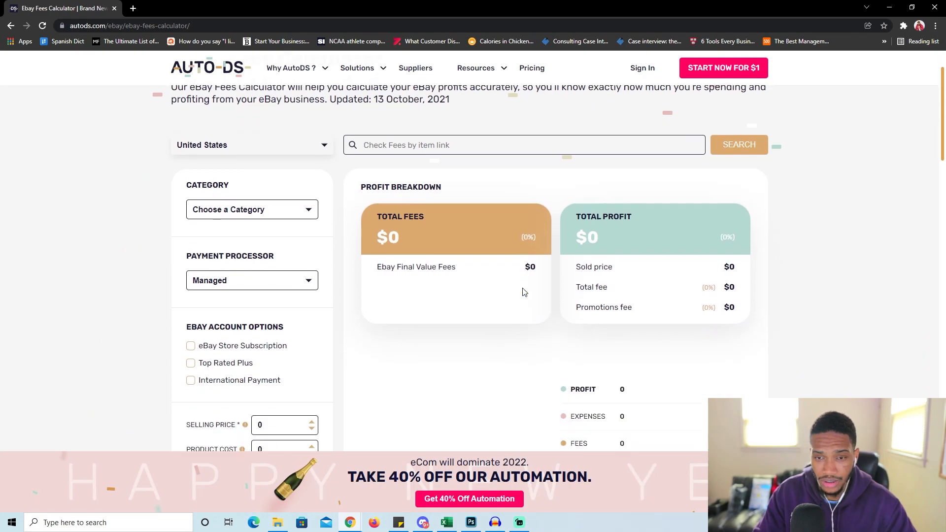
{"action": "scroll", "scroll_direction": "down", "scroll_amount": 3}
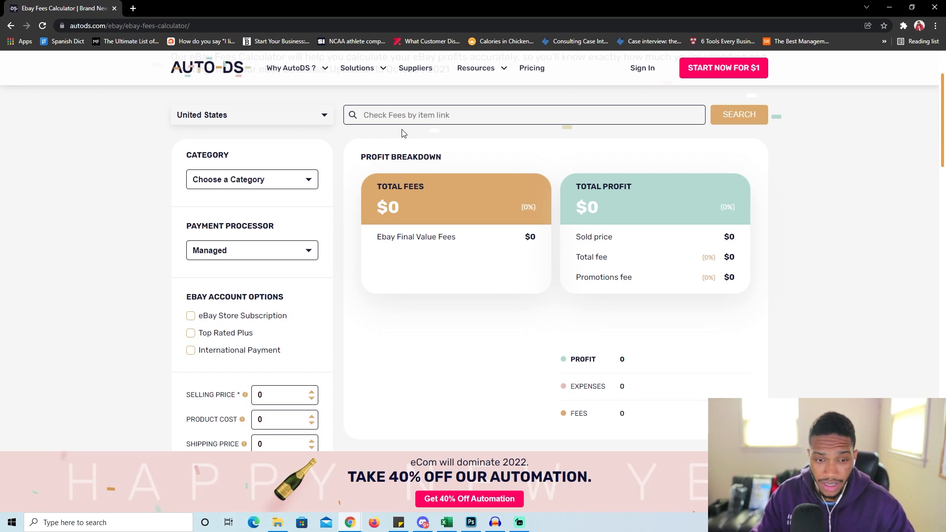
{"action": "mouse_move", "coordinate": [271, 182]}
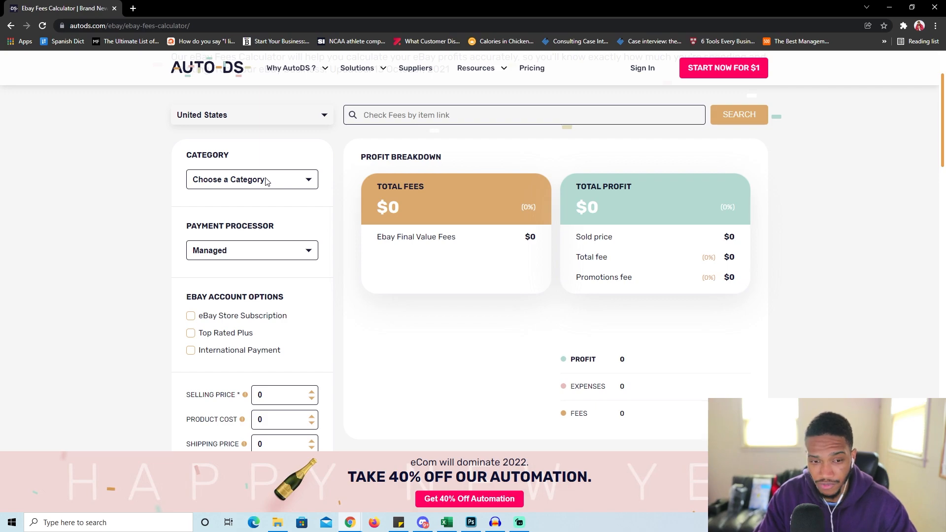
{"action": "mouse_move", "coordinate": [260, 194]}
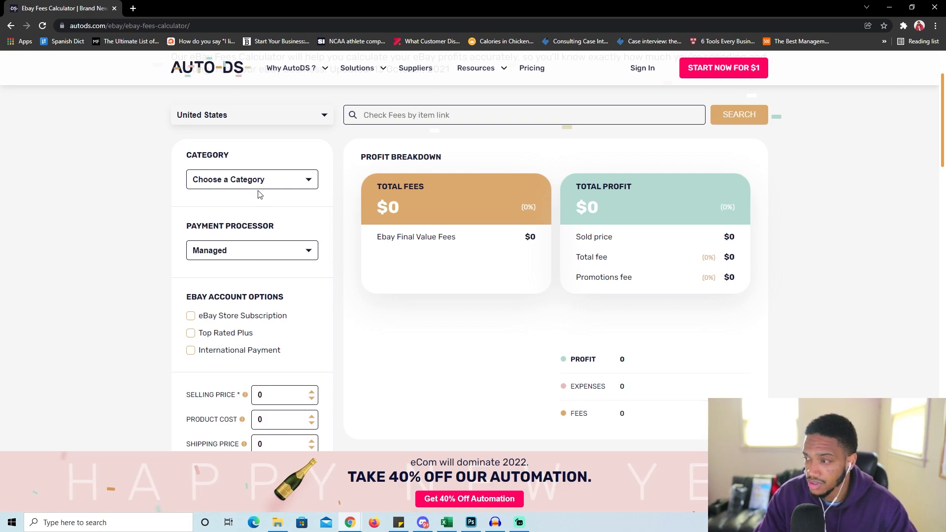
Choose Cell Phones & Accessories as category and keep Managed payment processor, giving $0.30 fees.
{"action": "left_click", "coordinate": [252, 179]}
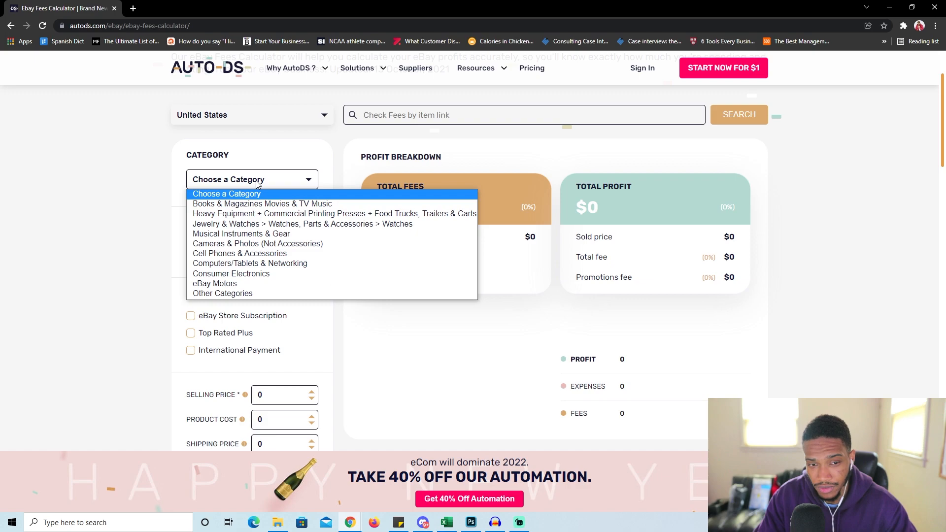
{"action": "mouse_move", "coordinate": [253, 253]}
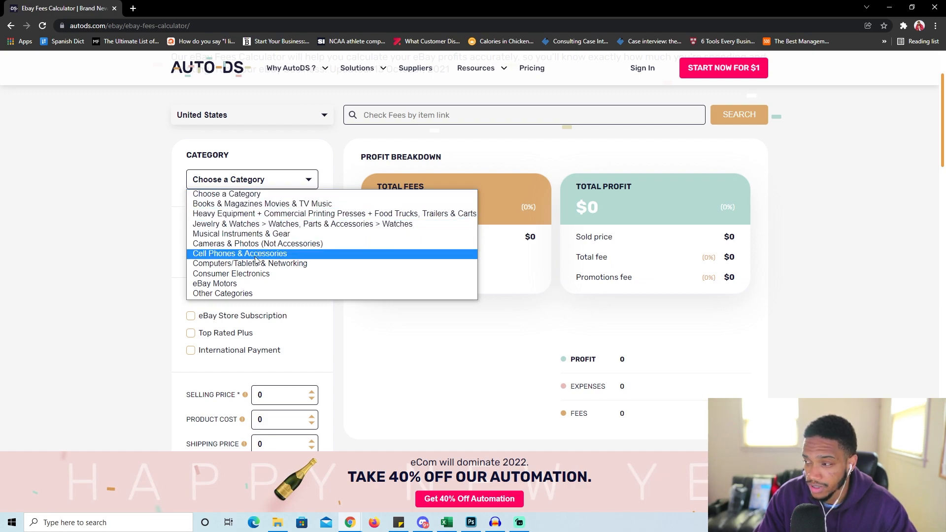
{"action": "mouse_move", "coordinate": [261, 204]}
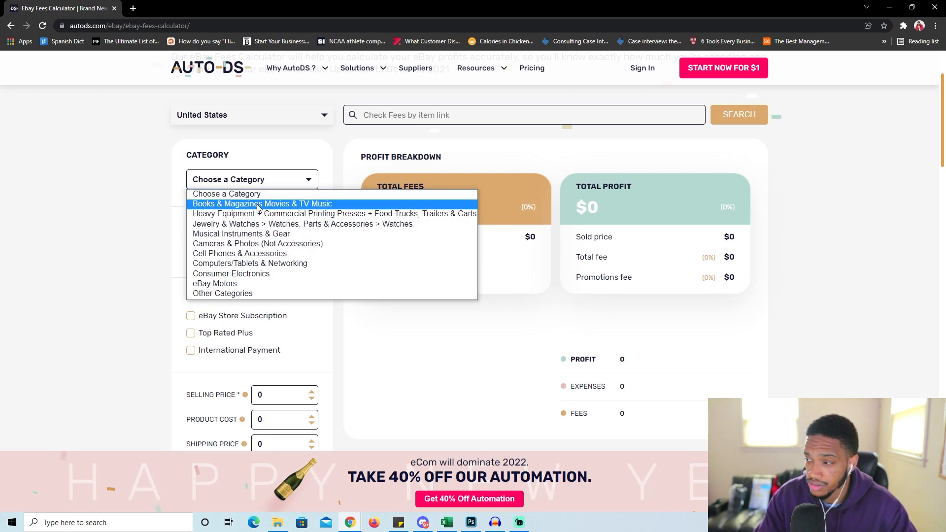
{"action": "mouse_move", "coordinate": [215, 284]}
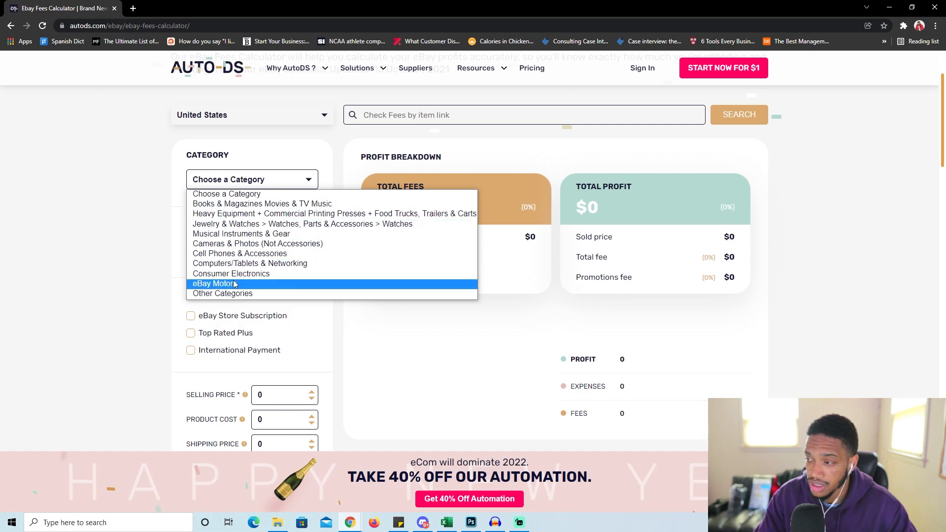
{"action": "mouse_move", "coordinate": [231, 273]}
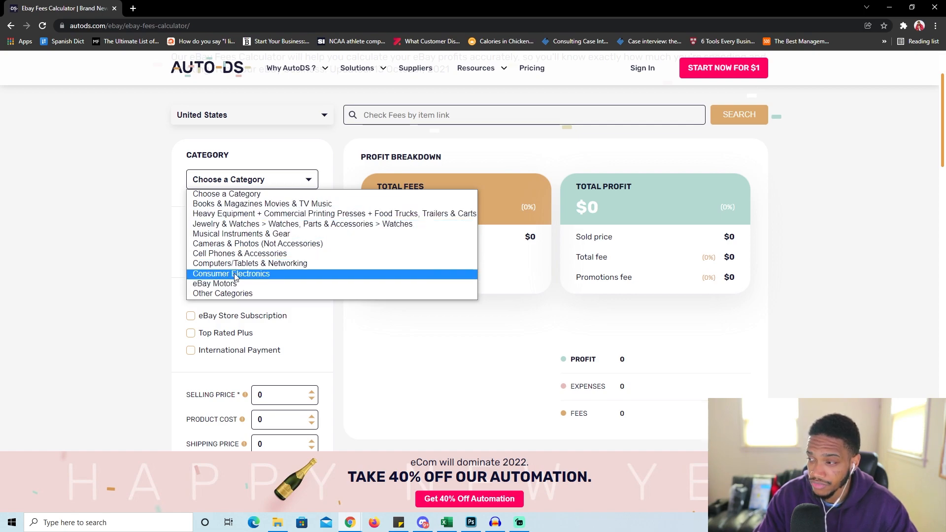
{"action": "mouse_move", "coordinate": [240, 252]}
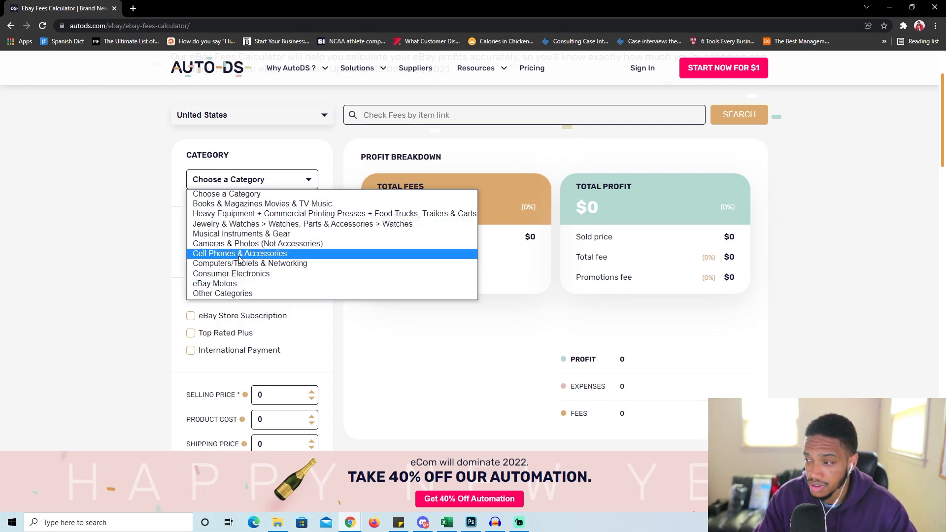
{"action": "left_click", "coordinate": [239, 253]}
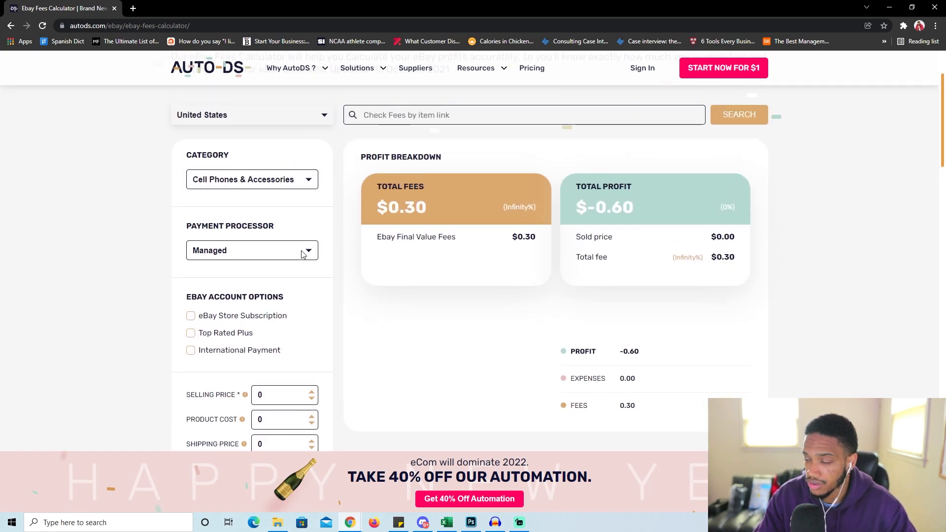
{"action": "left_click", "coordinate": [252, 250]}
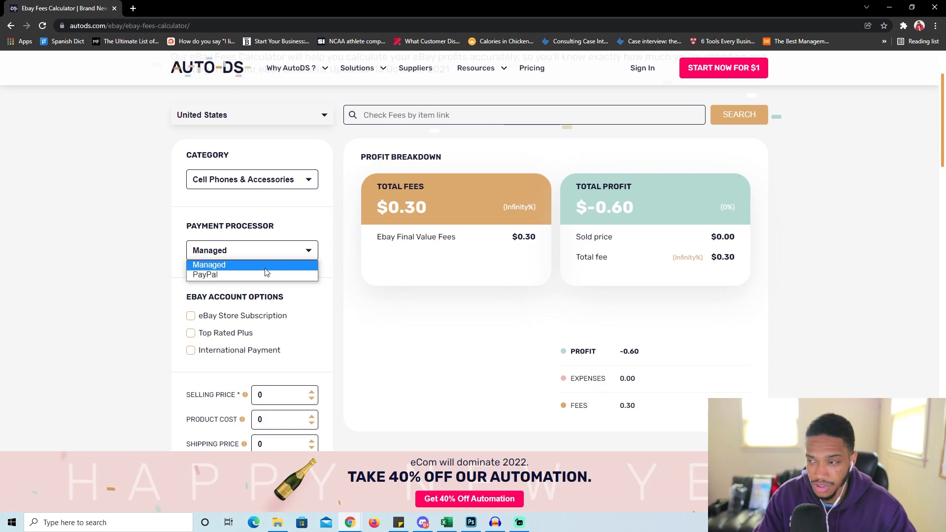
{"action": "mouse_move", "coordinate": [232, 269]}
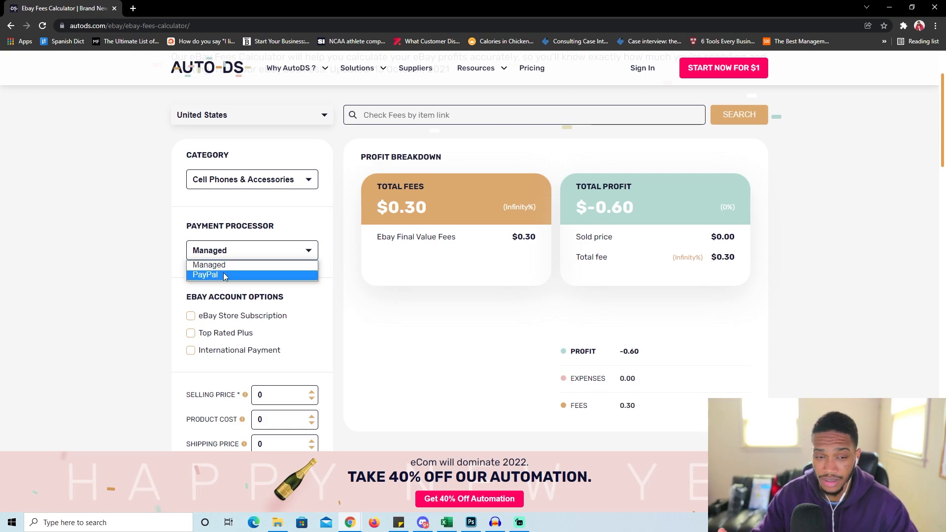
{"action": "mouse_move", "coordinate": [225, 267]}
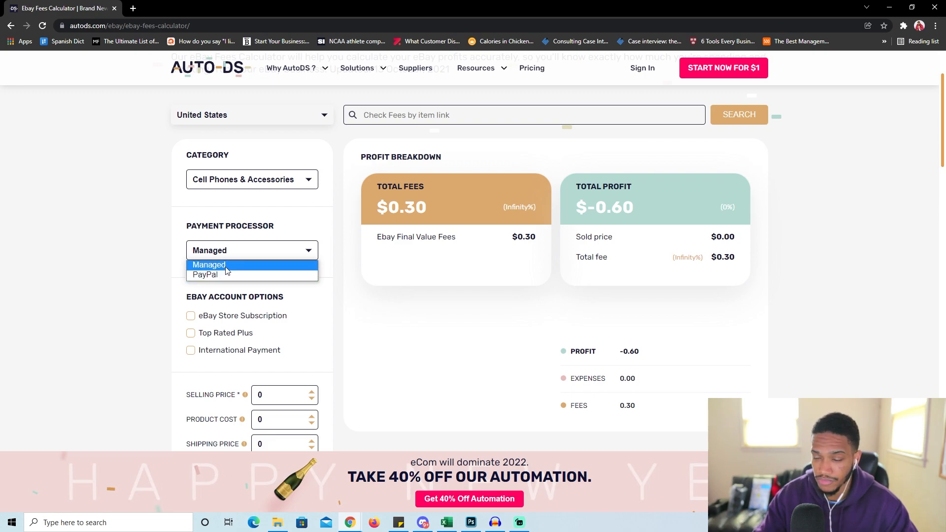
{"action": "left_click", "coordinate": [208, 265]}
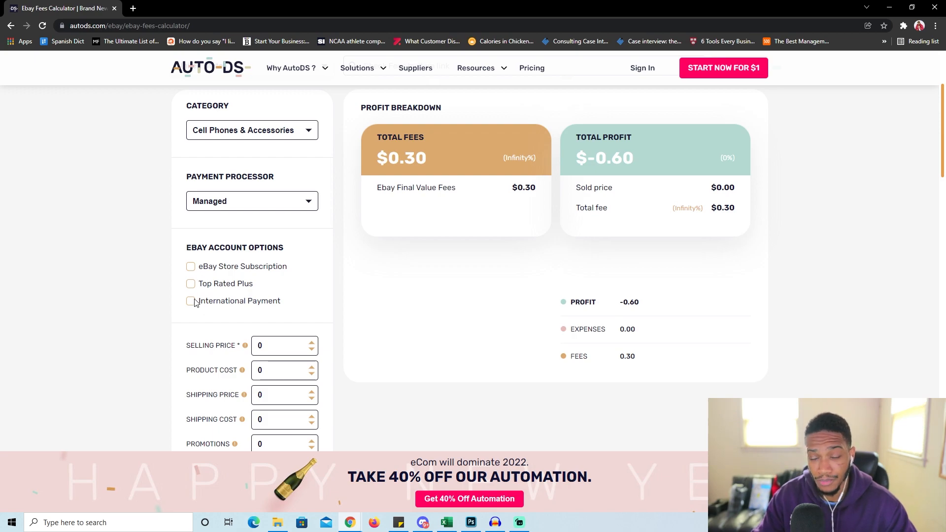
{"action": "mouse_move", "coordinate": [180, 284]}
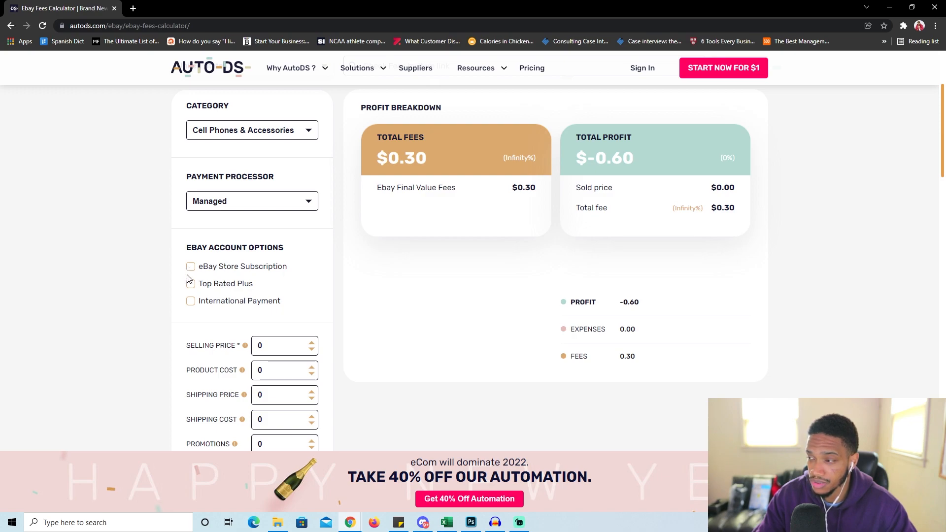
{"action": "mouse_move", "coordinate": [201, 291]}
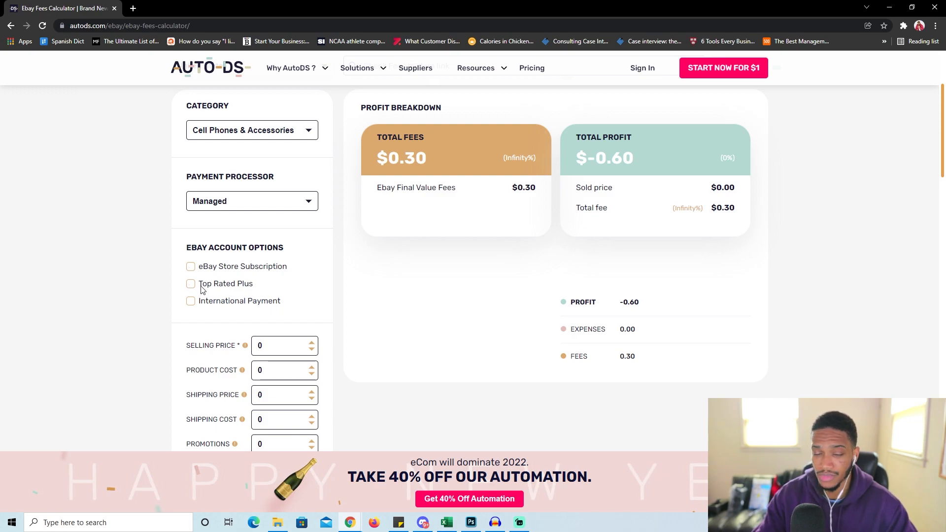
{"action": "mouse_move", "coordinate": [274, 294]}
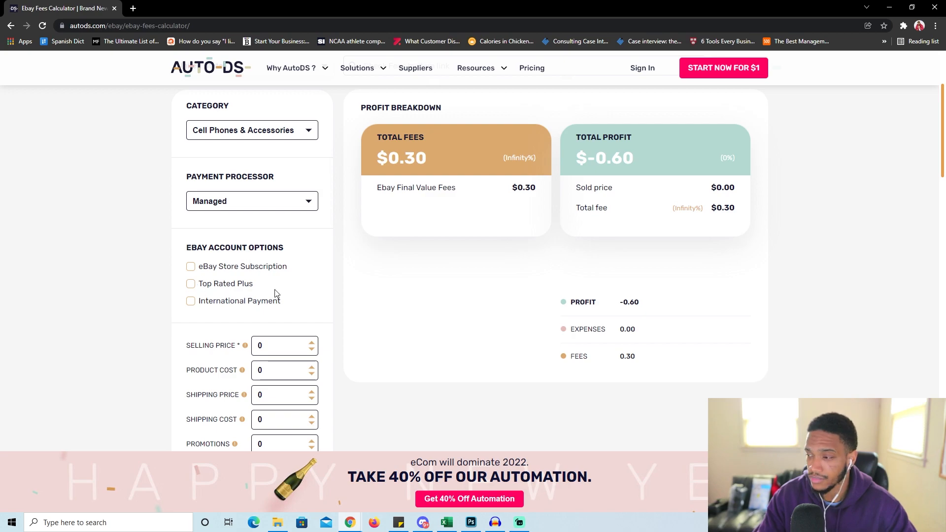
Enter selling price 5.99 and product cost 1.01, showing $1.05 fees and 3.93 profit.
{"action": "scroll", "scroll_direction": "down", "scroll_amount": 3}
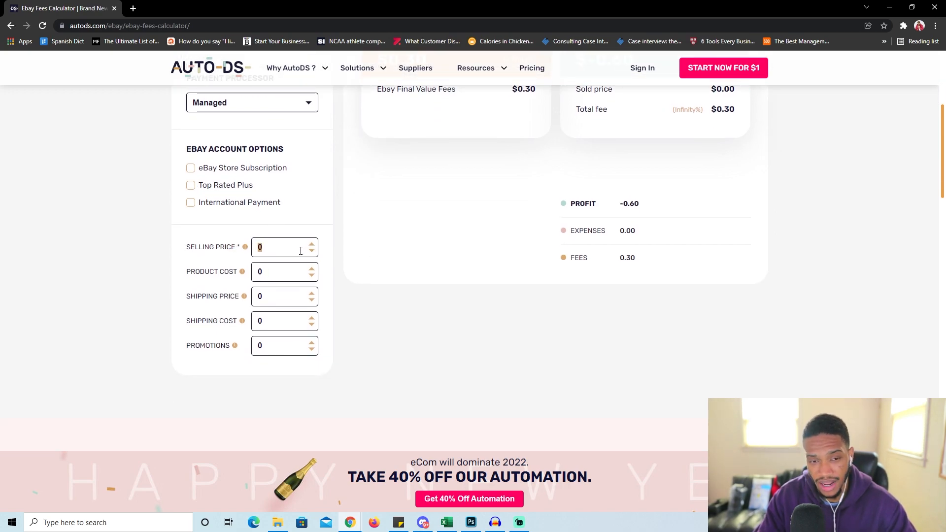
{"action": "type", "text": "5"}
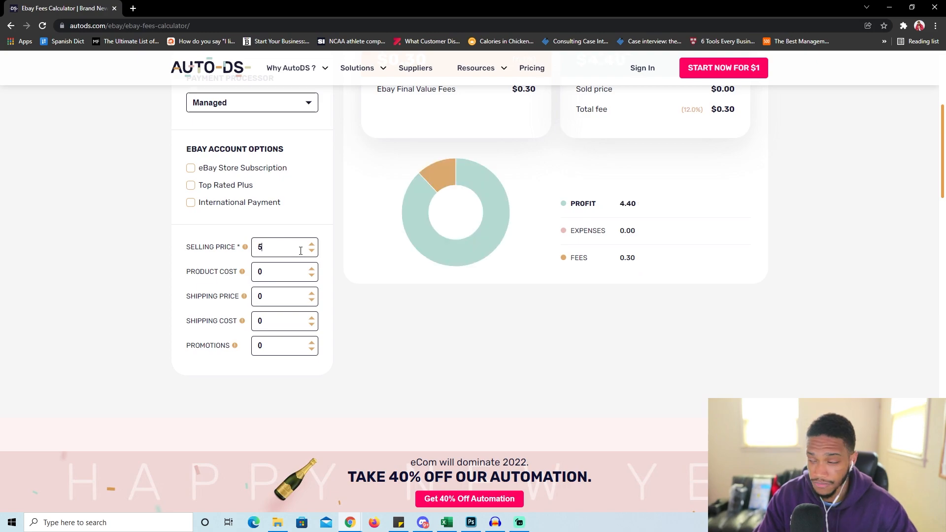
{"action": "type", "text": ".99"}
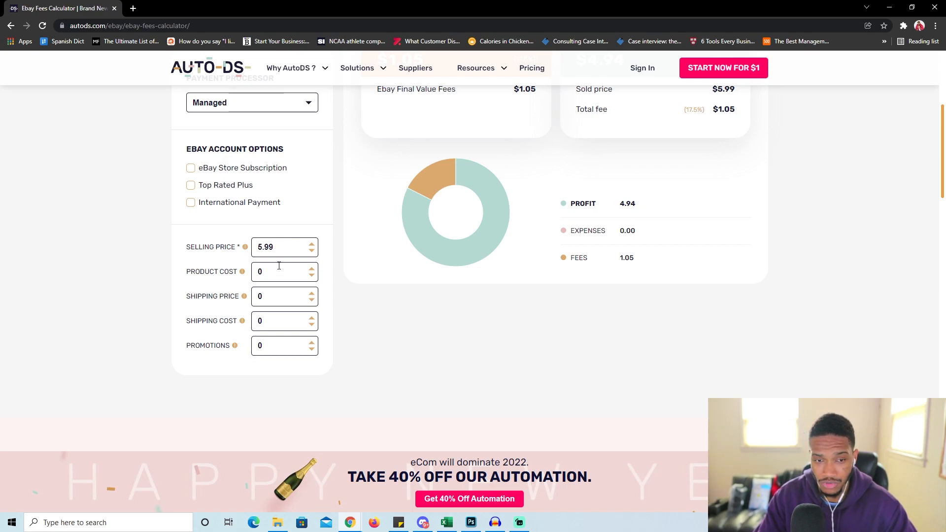
{"action": "left_click", "coordinate": [284, 271]}
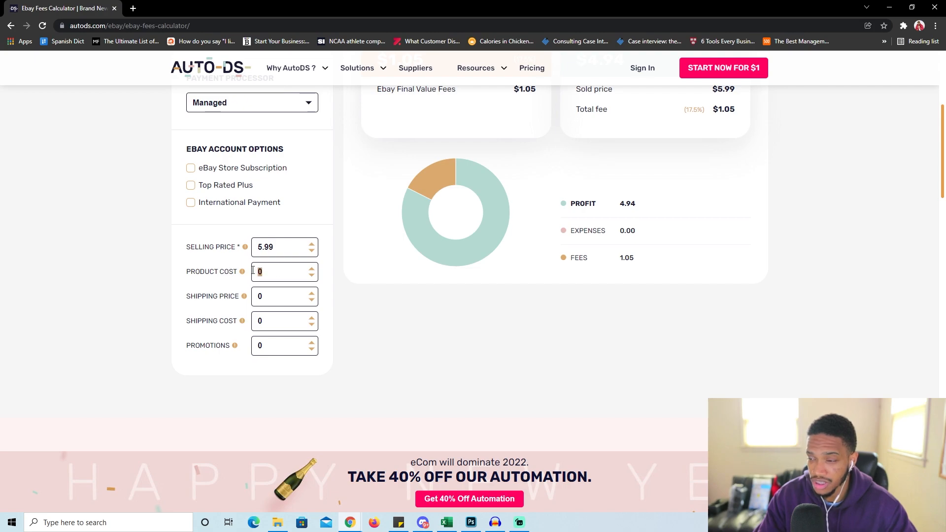
{"action": "type", "text": "1.01"}
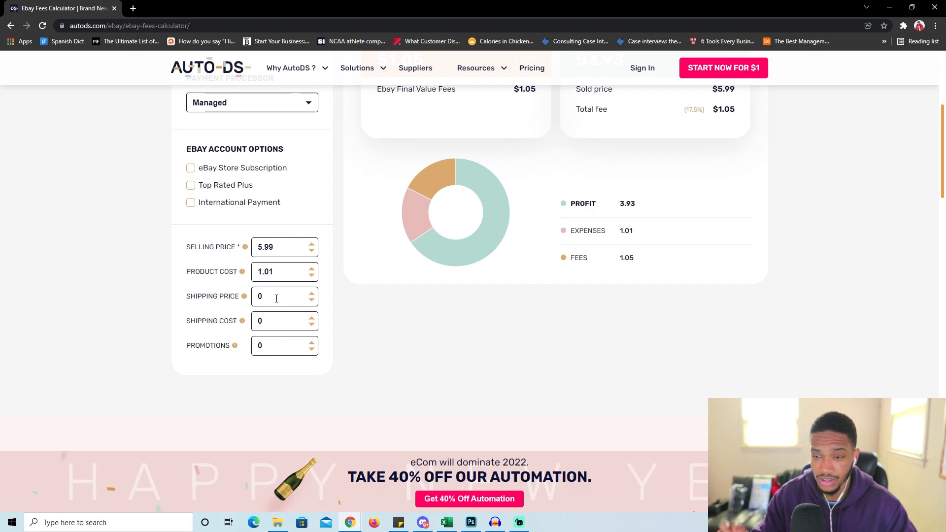
{"action": "left_click", "coordinate": [284, 272]}
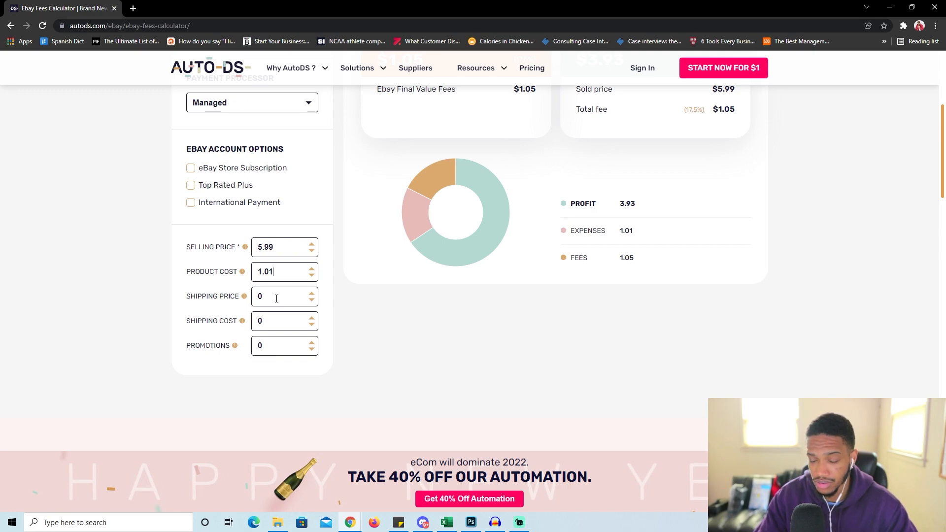
{"action": "mouse_move", "coordinate": [286, 317]}
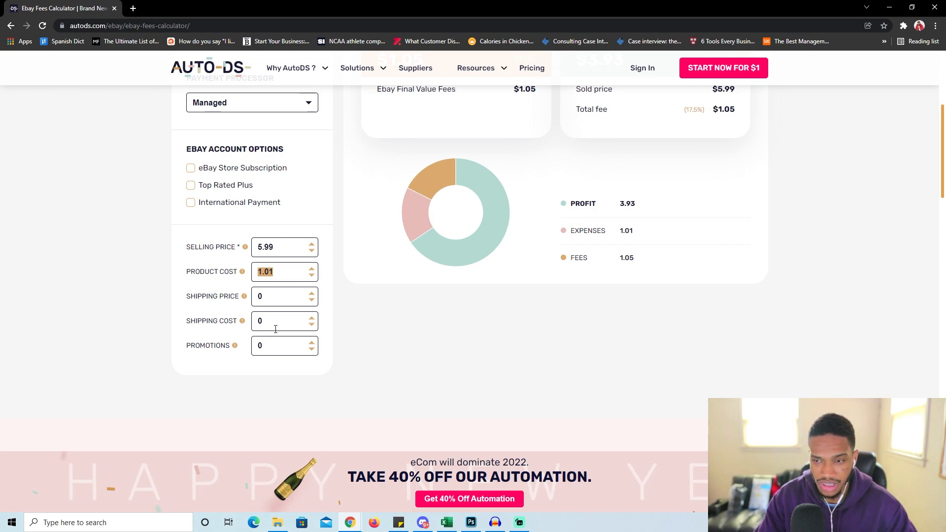
{"action": "mouse_move", "coordinate": [445, 276]}
{"action": "type", "text": "2"}
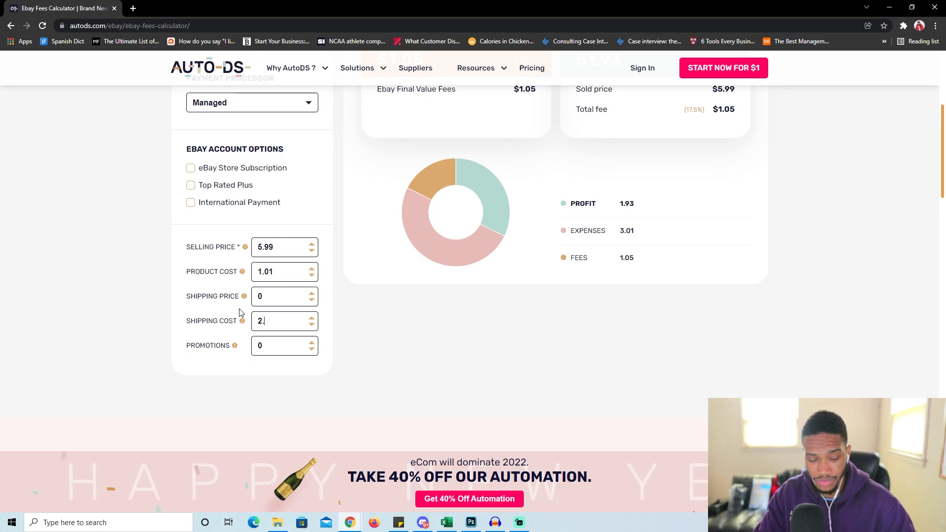
Complete the 2.16 shipping cost and move to the Promotions field for the amount of 5.
{"action": "type", "text": "16"}
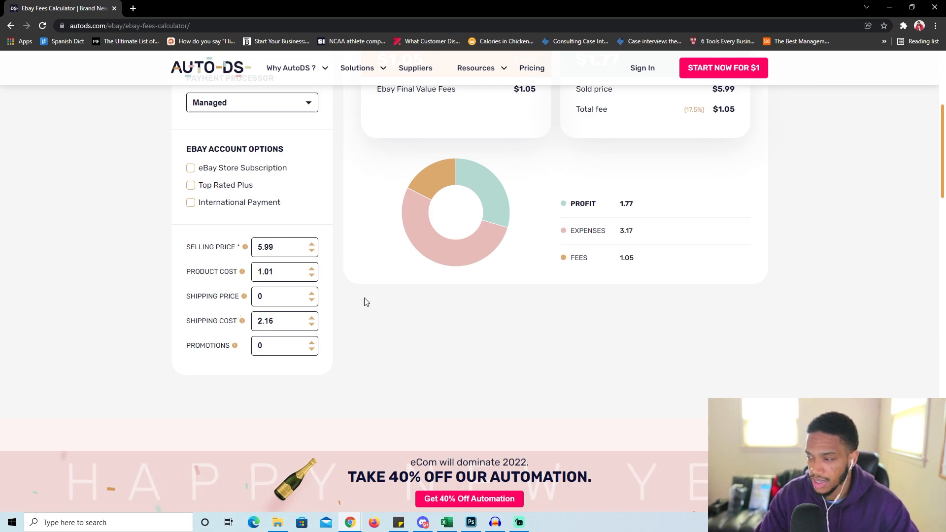
{"action": "mouse_move", "coordinate": [622, 208]}
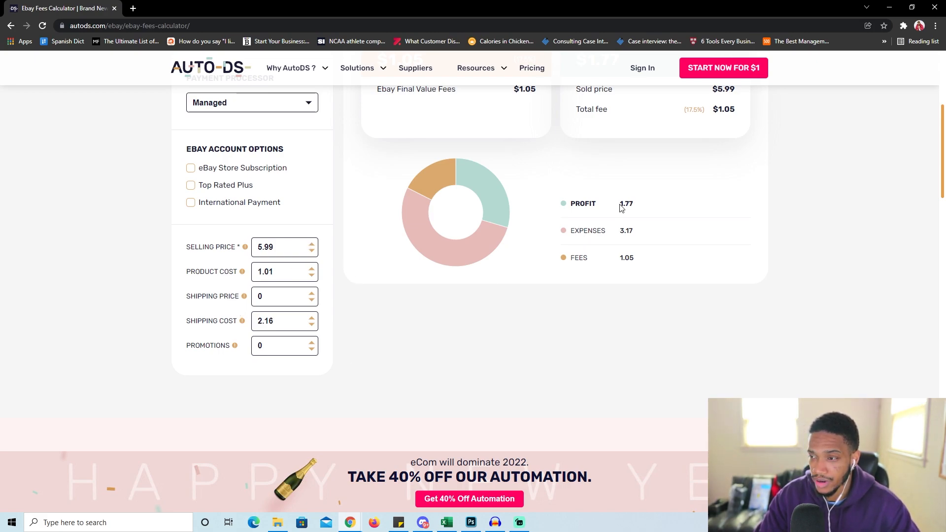
{"action": "scroll", "scroll_direction": "up", "scroll_amount": 3}
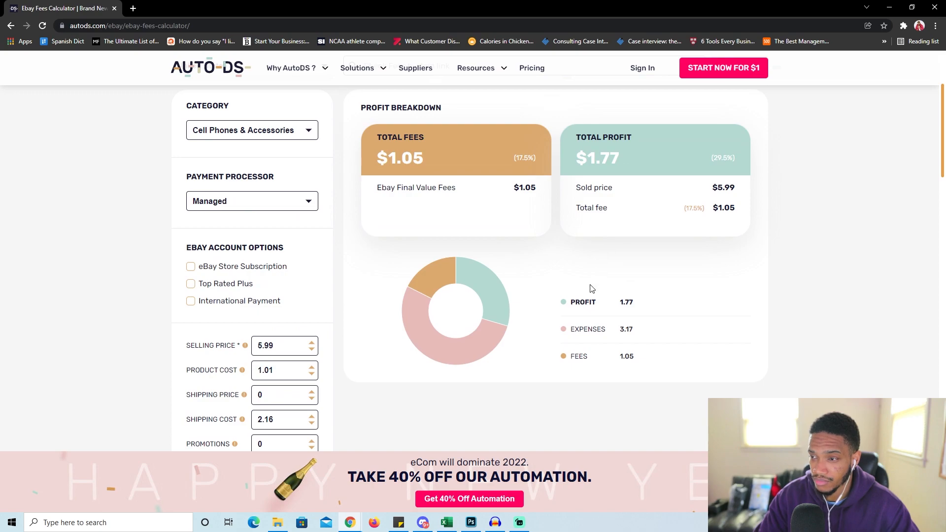
{"action": "scroll", "scroll_direction": "down", "scroll_amount": 3}
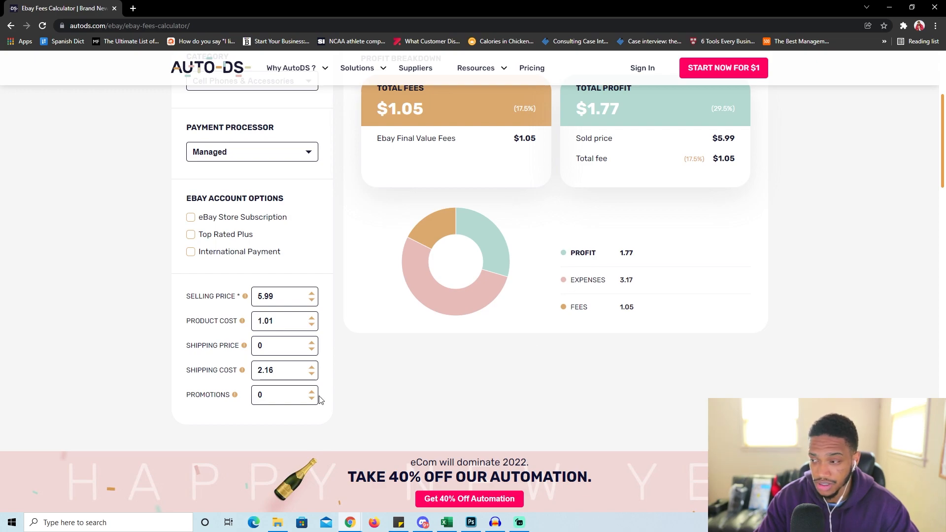
{"action": "left_click", "coordinate": [311, 390]}
{"action": "type", "text": "5"}
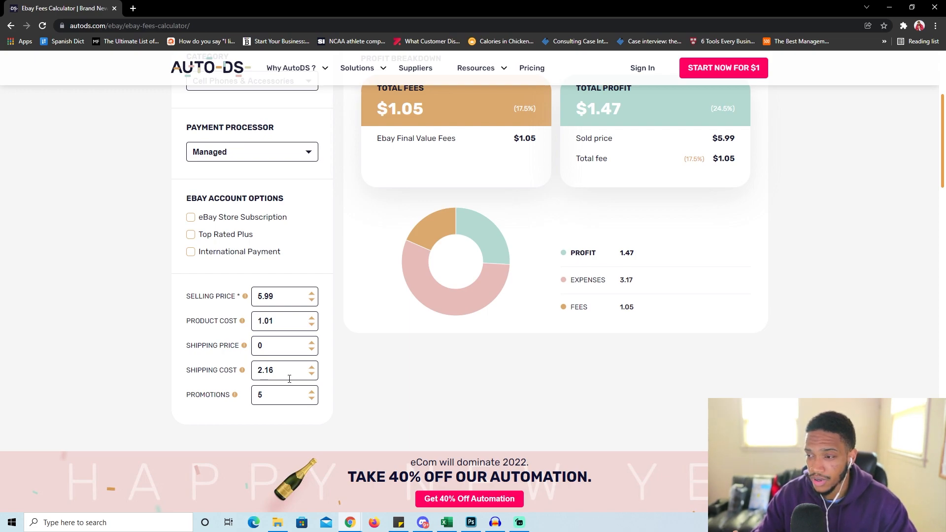
{"action": "mouse_move", "coordinate": [456, 372]}
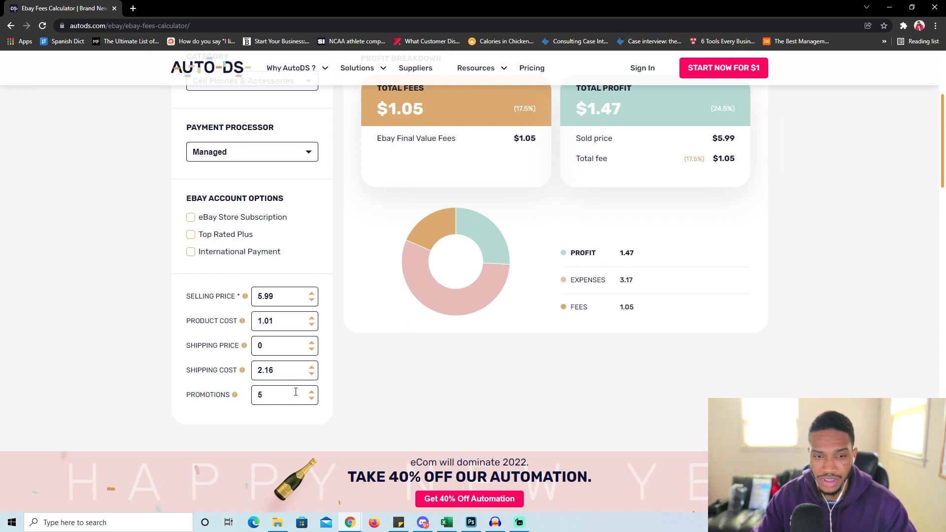
Test a 6.99 selling price, revert to 5.99 and empty Promotions so profit reads 1.77.
{"action": "scroll", "scroll_direction": "up", "scroll_amount": 3}
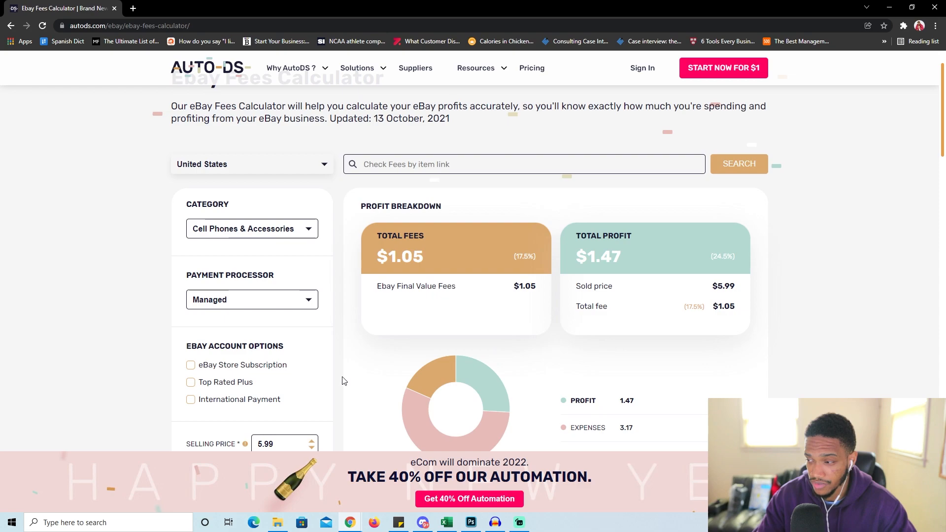
{"action": "scroll", "scroll_direction": "down", "scroll_amount": 3}
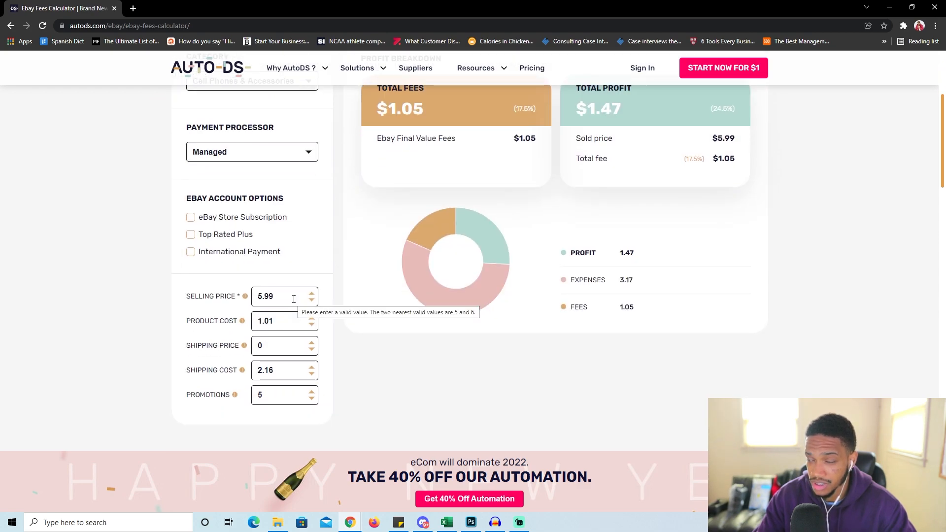
{"action": "scroll", "scroll_direction": "up", "scroll_amount": 3}
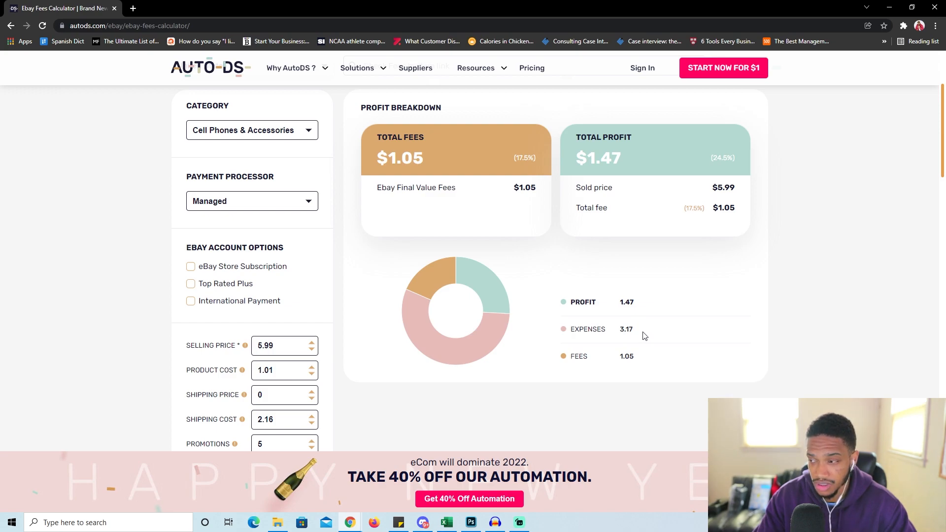
{"action": "mouse_move", "coordinate": [643, 367]}
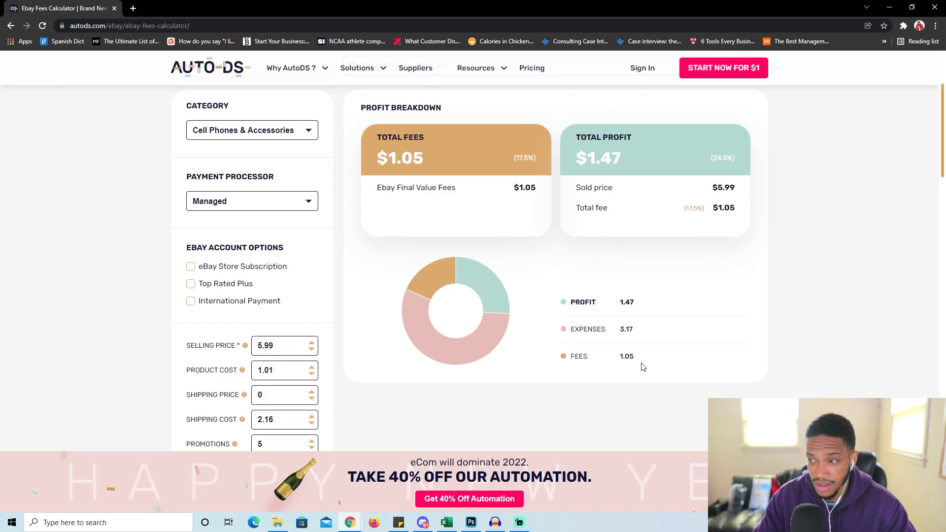
{"action": "left_click", "coordinate": [284, 345]}
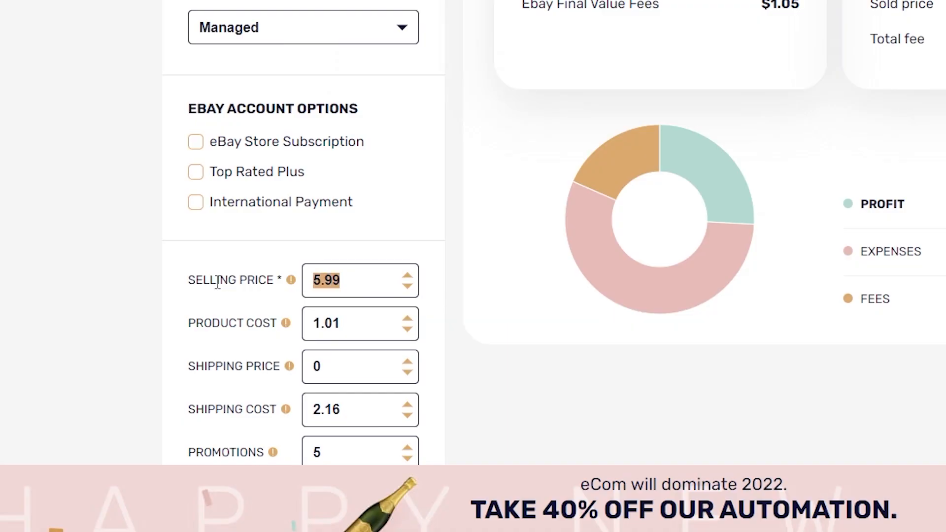
{"action": "scroll", "scroll_direction": "down", "scroll_amount": 3}
{"action": "type", "text": "6.99"}
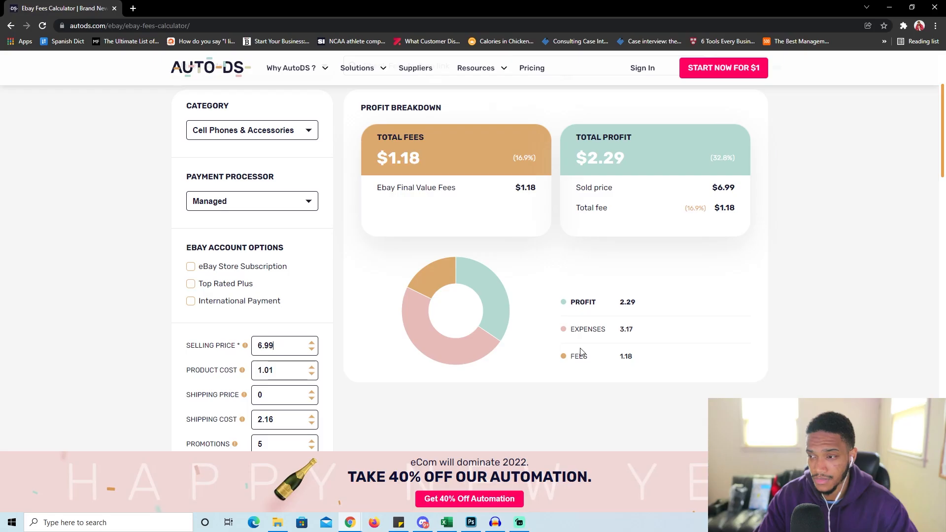
{"action": "mouse_move", "coordinate": [583, 348]}
{"action": "type", "text": "5.99"}
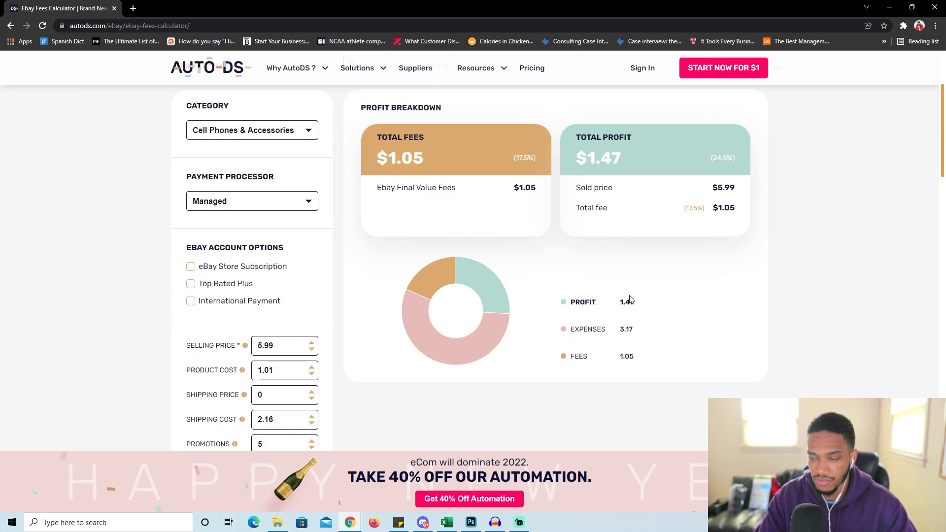
{"action": "scroll", "scroll_direction": "down", "scroll_amount": 3}
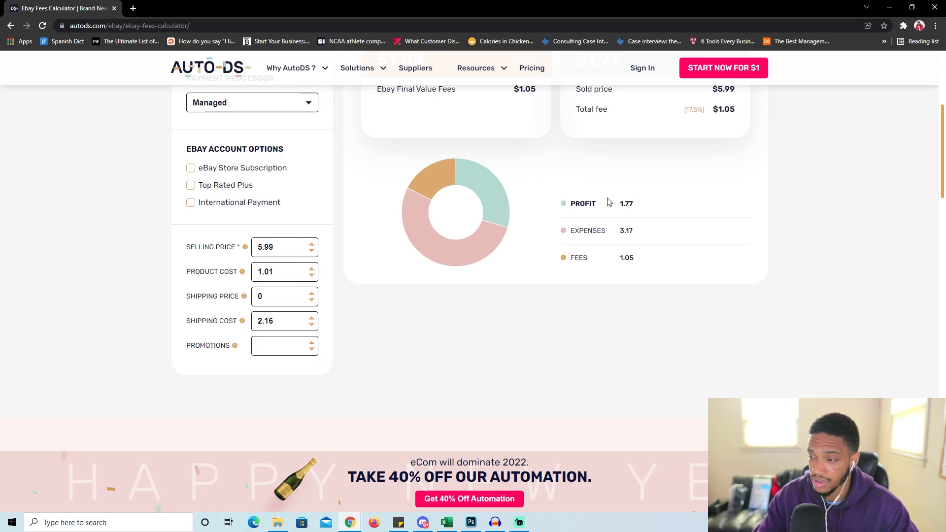
{"action": "left_click", "coordinate": [280, 346]}
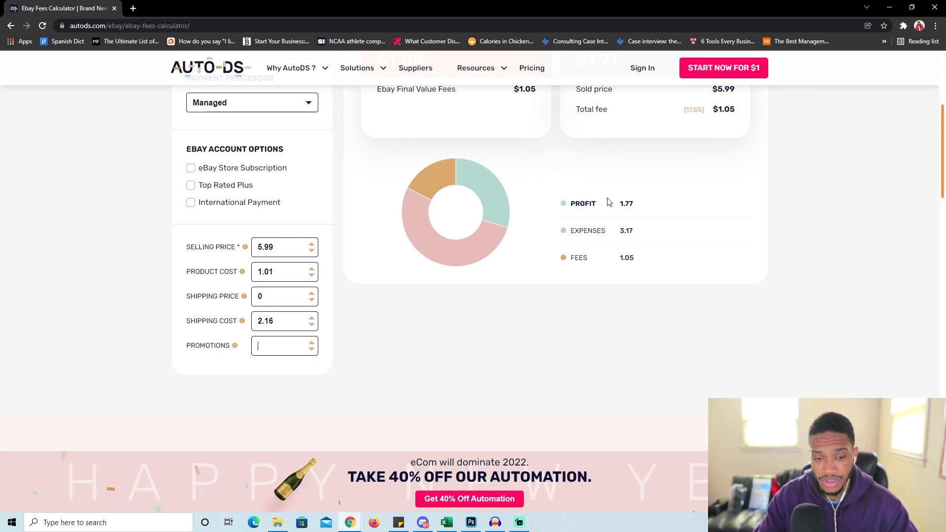